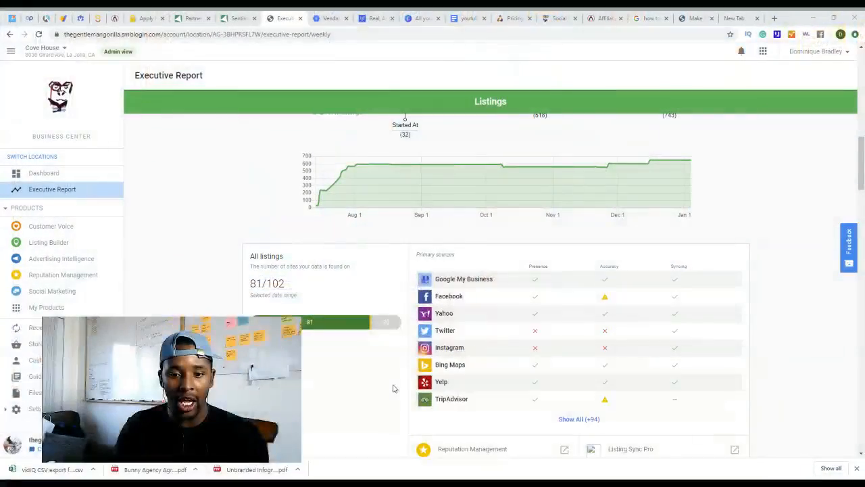
Scroll up from Listings to the Marketing Funnel charts for impressions, engagement and leads.
scroll(up, 3)
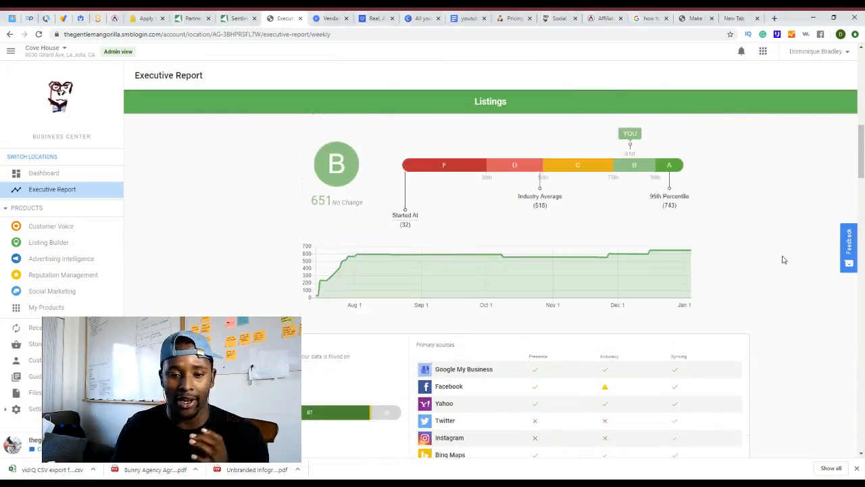
scroll(up, 3)
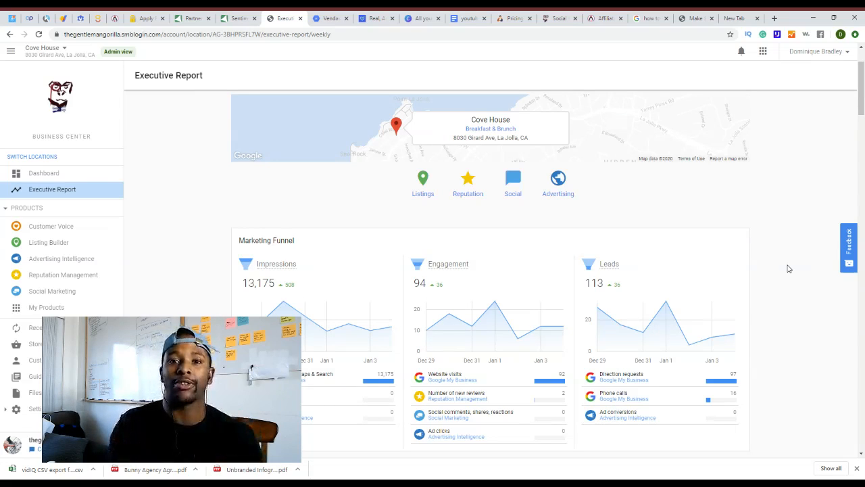
mouse_move(623, 210)
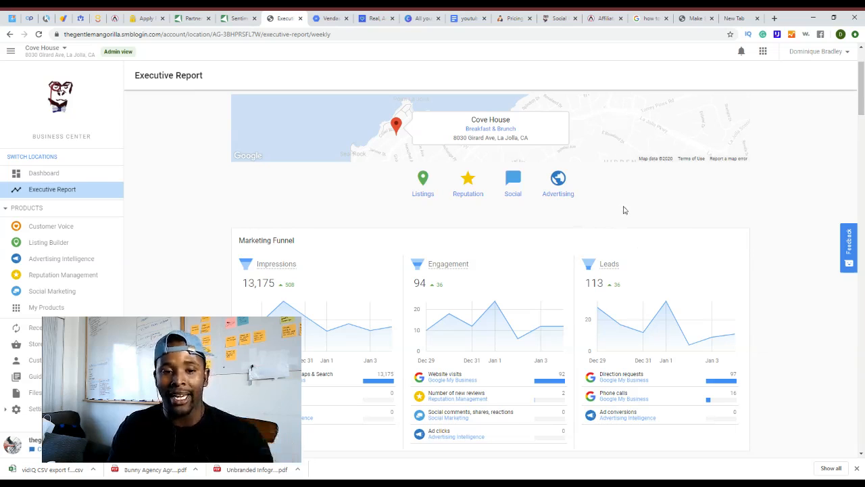
scroll(down, 3)
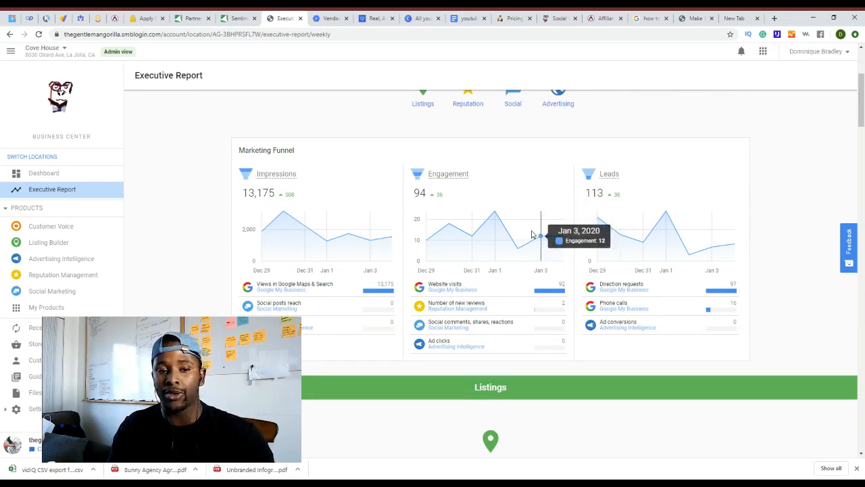
mouse_move(407, 197)
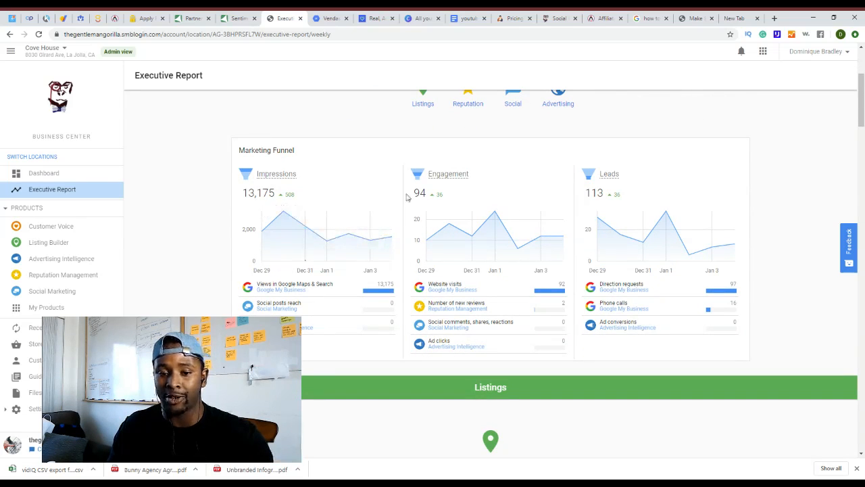
Scroll down to the Listings section showing the B grade, 651 score and percentile bar.
scroll(down, 3)
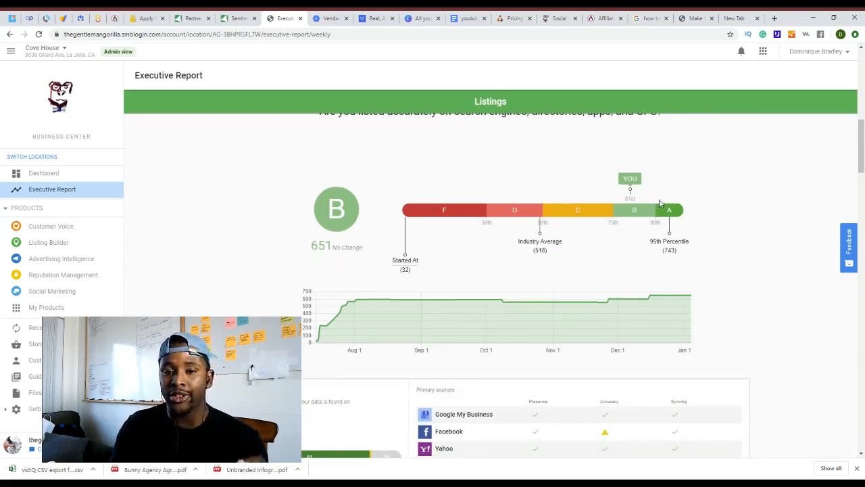
scroll(up, 3)
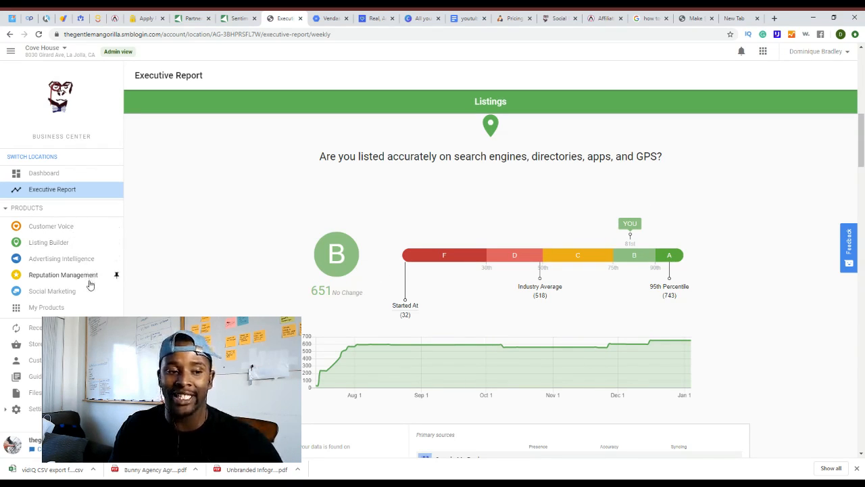
scroll(down, 3)
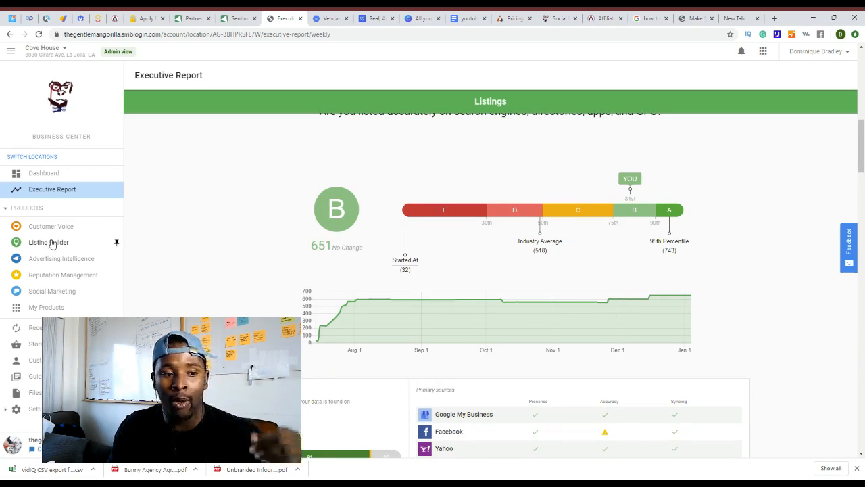
mouse_move(61, 259)
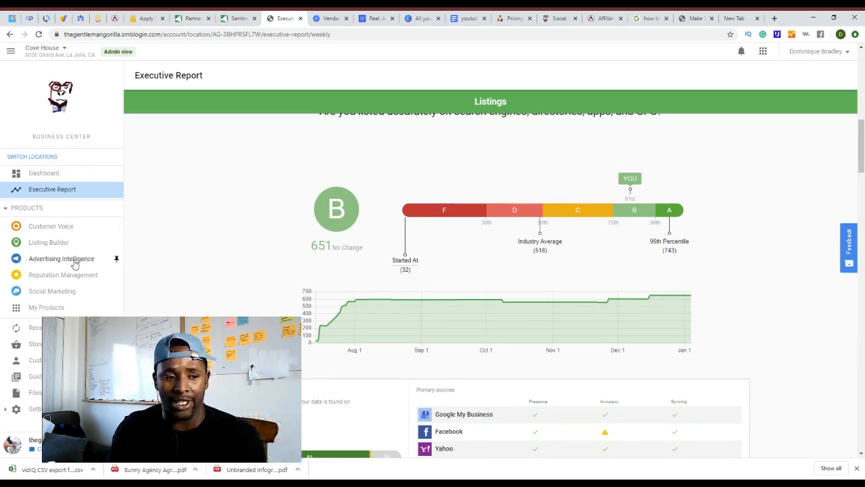
mouse_move(63, 275)
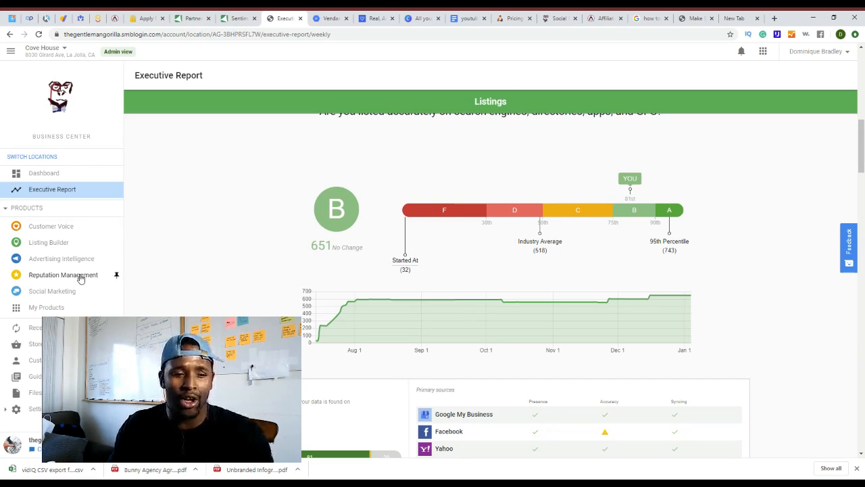
mouse_move(61, 297)
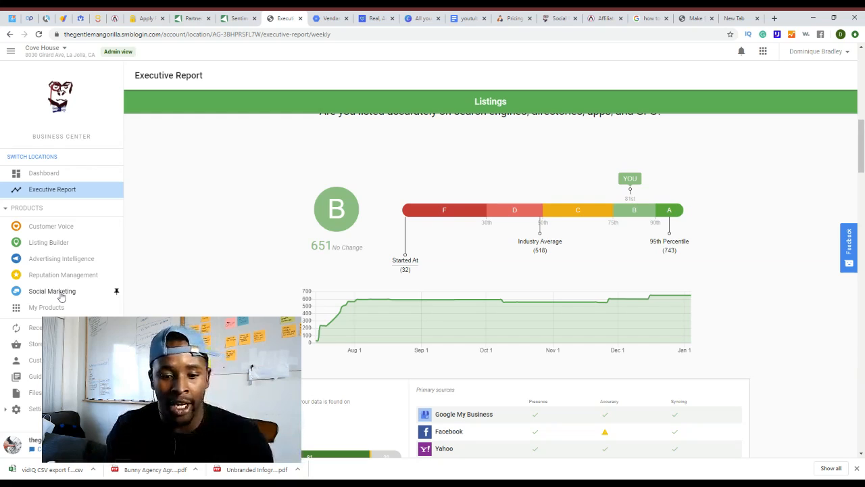
mouse_move(55, 294)
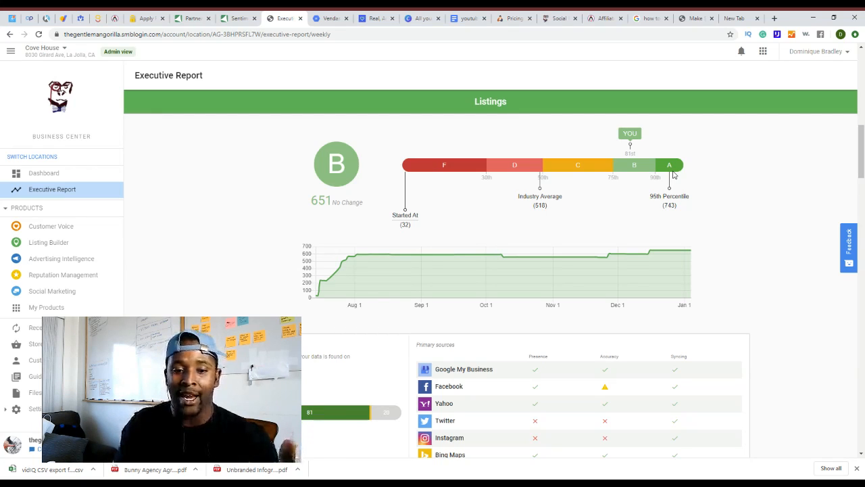
Expand the All listings sources table to list every listing source and scroll through it.
scroll(down, 3)
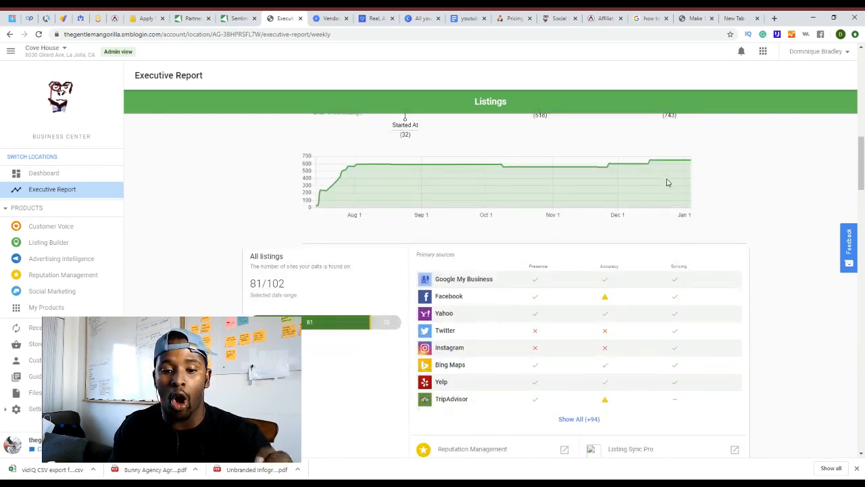
scroll(down, 3)
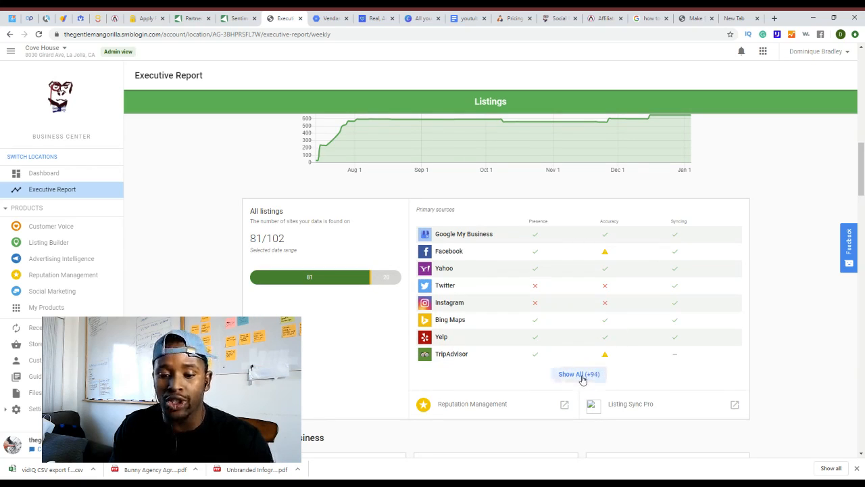
click(578, 374)
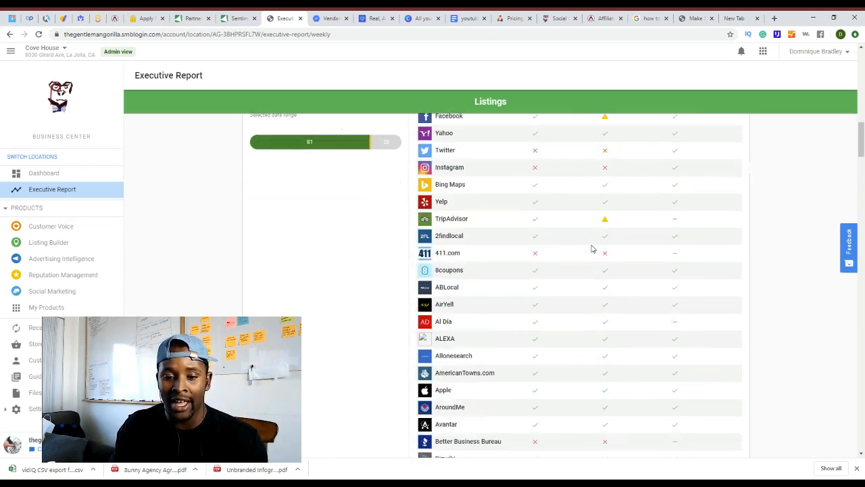
scroll(down, 3)
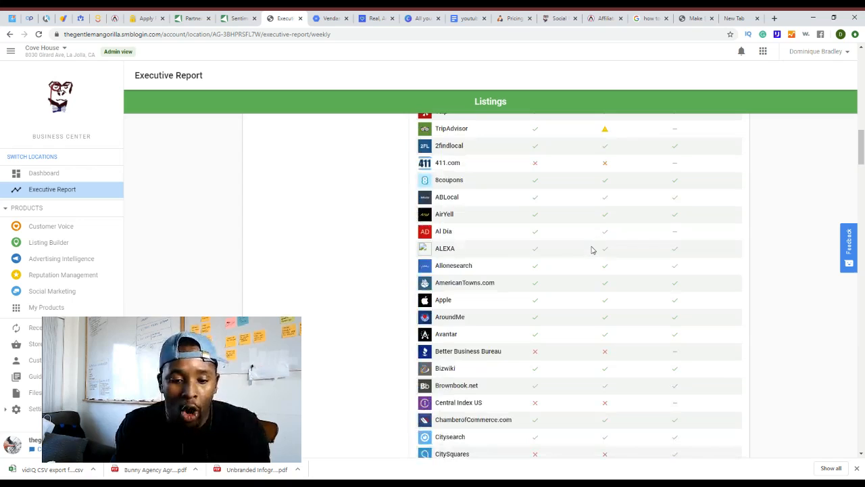
scroll(down, 3)
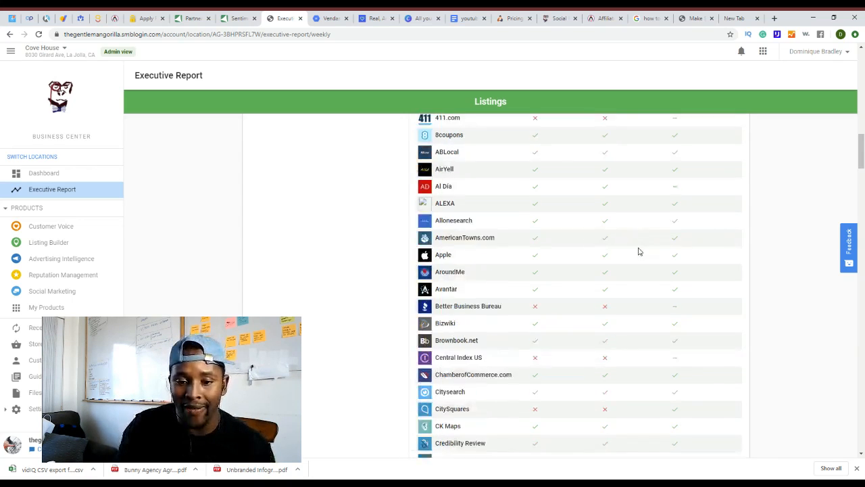
scroll(down, 3)
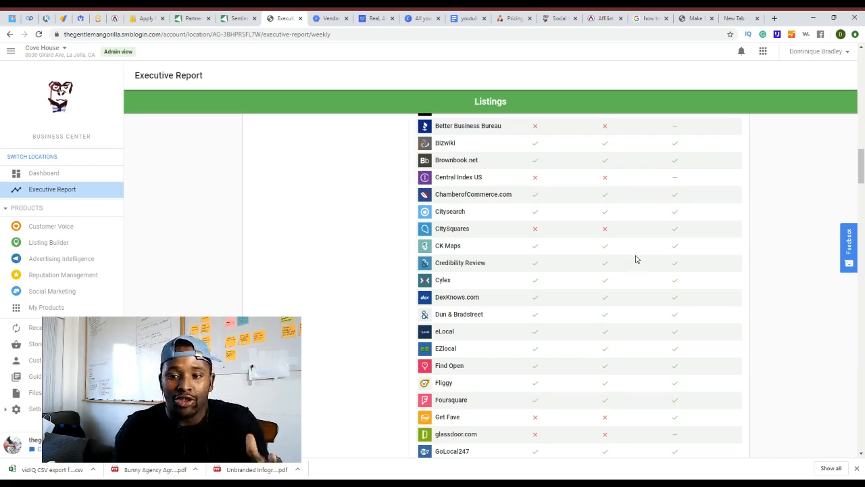
Scroll down to the Google My Business panels: search types 4,724, views 8,455, actions 205.
scroll(up, 3)
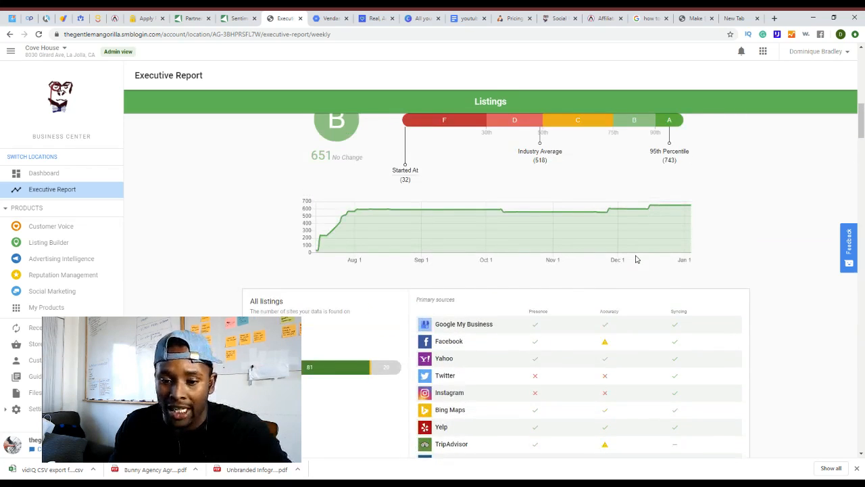
scroll(down, 3)
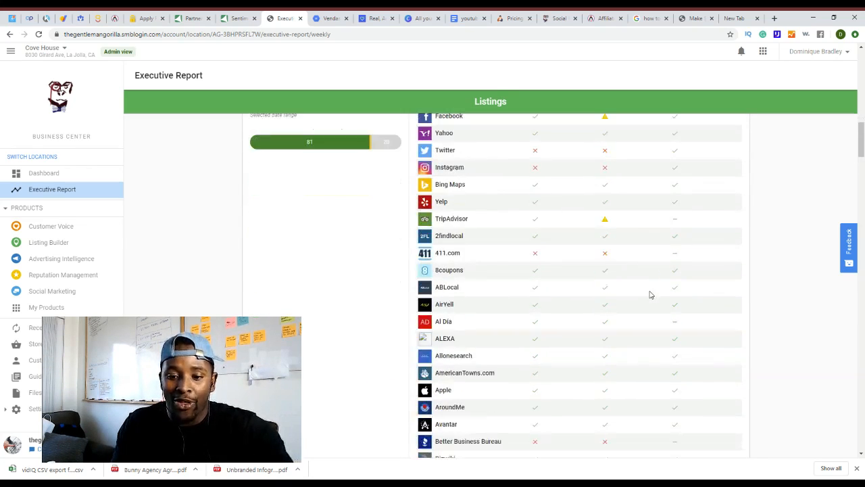
scroll(down, 3)
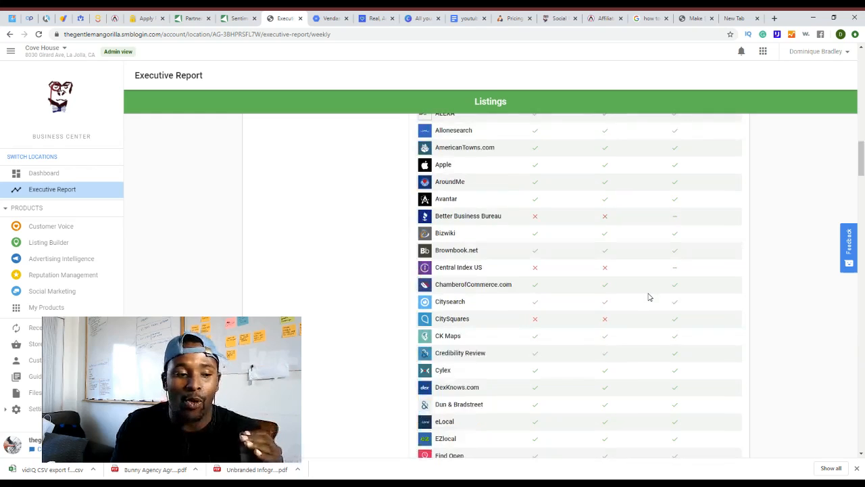
scroll(down, 3)
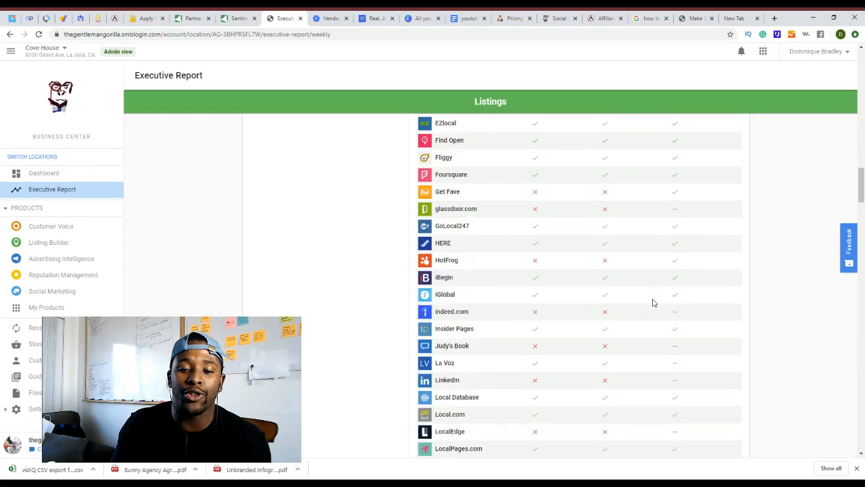
scroll(down, 3)
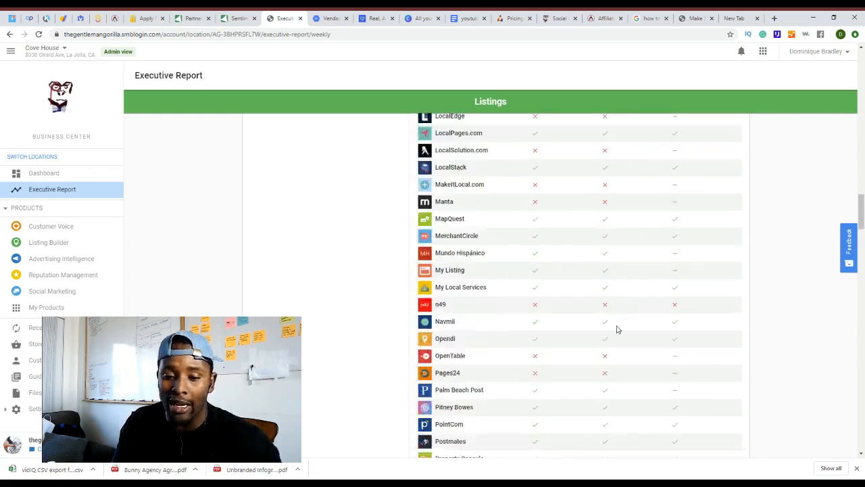
scroll(down, 3)
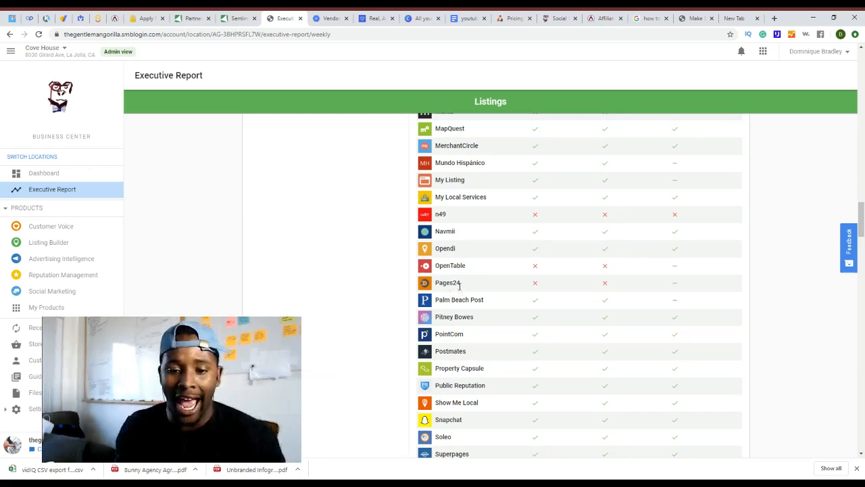
mouse_move(486, 299)
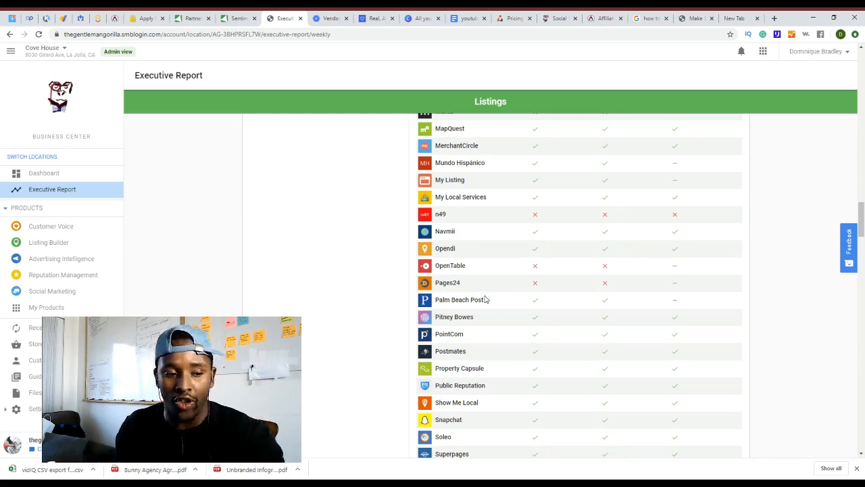
mouse_move(520, 310)
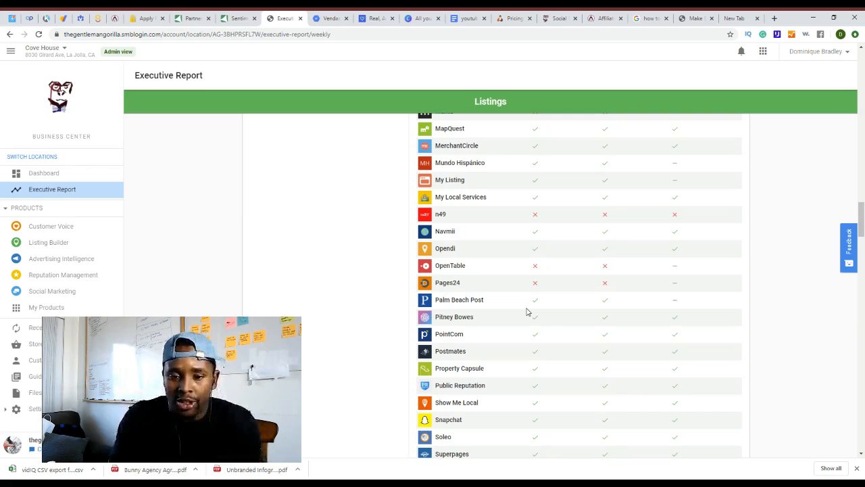
scroll(up, 3)
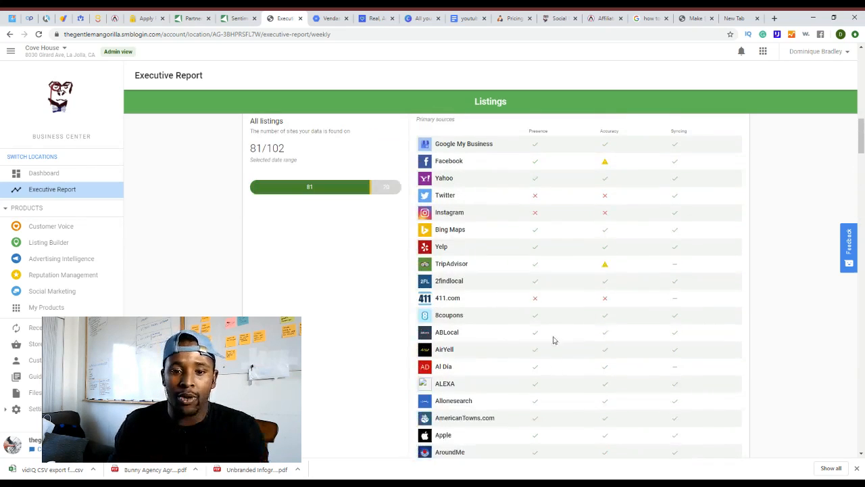
scroll(down, 3)
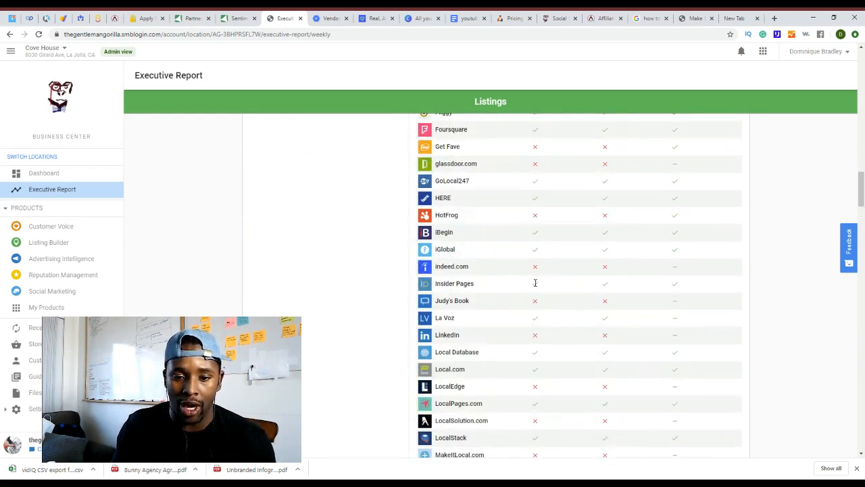
scroll(up, 3)
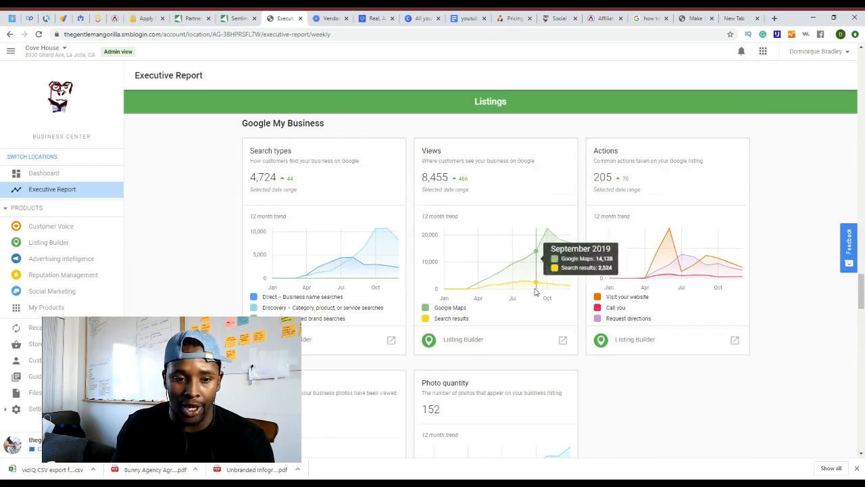
mouse_move(365, 264)
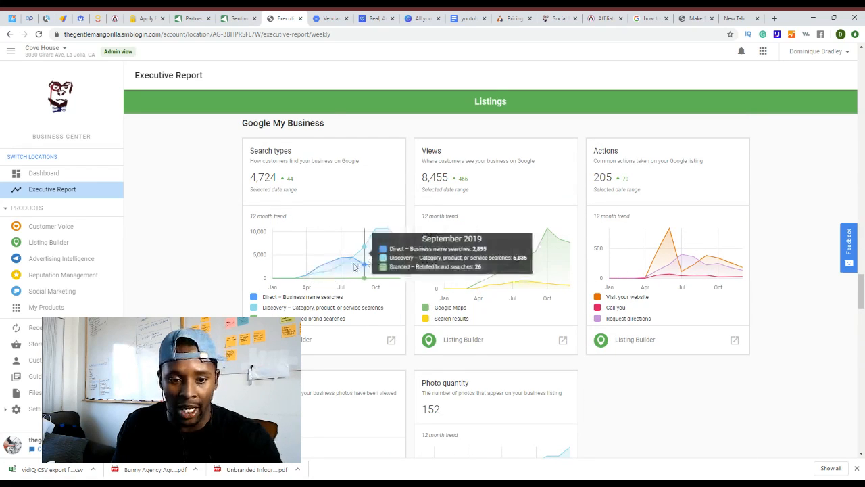
mouse_move(317, 267)
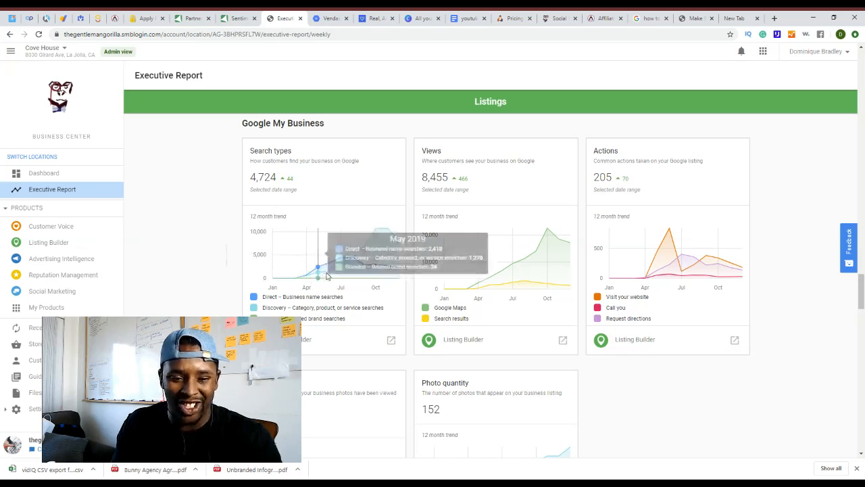
mouse_move(331, 270)
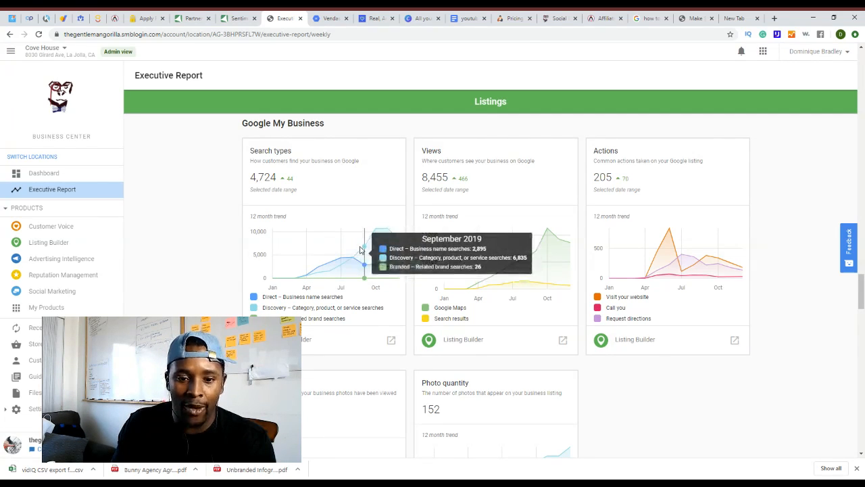
mouse_move(375, 250)
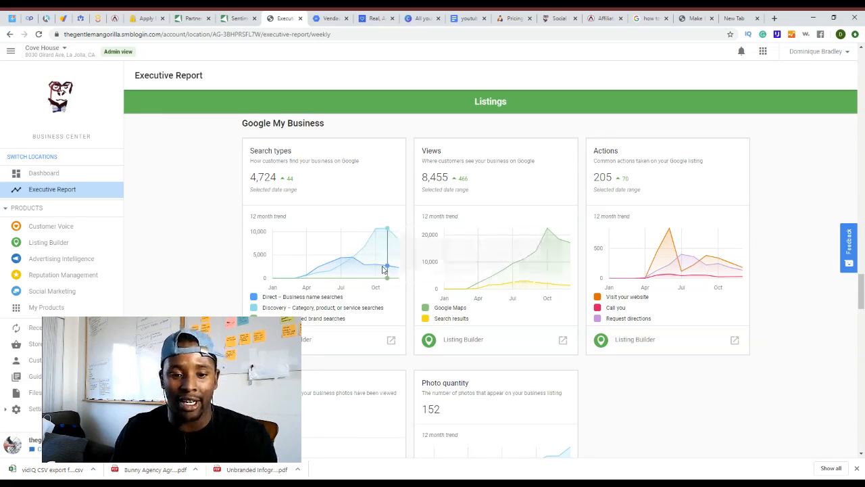
Read the Search types trend tooltips, then return to the listing sources table (Mundo Hispánico–Telenav).
scroll(down, 3)
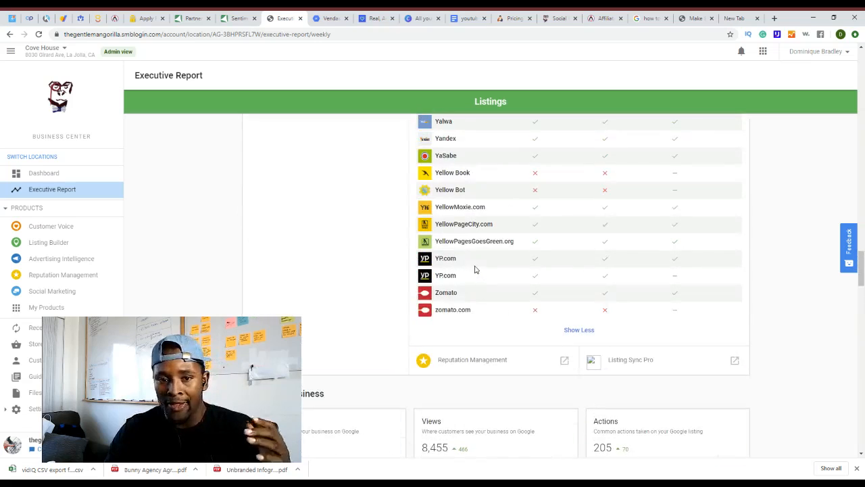
scroll(up, 3)
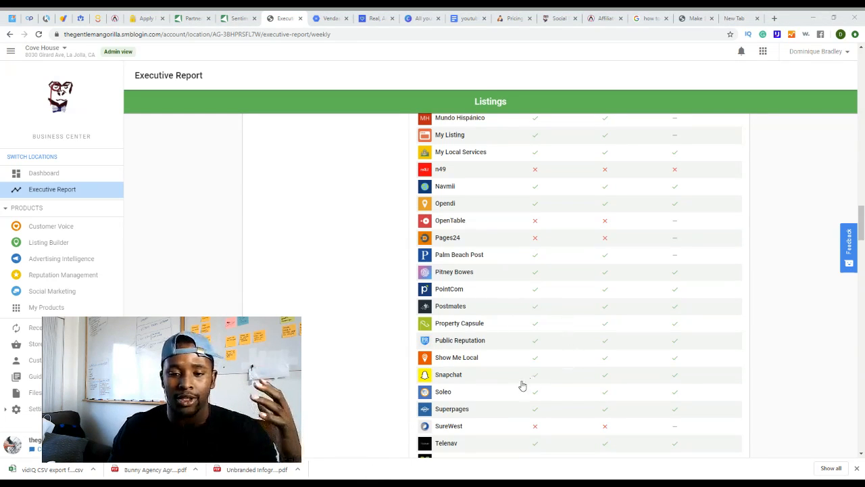
mouse_move(553, 275)
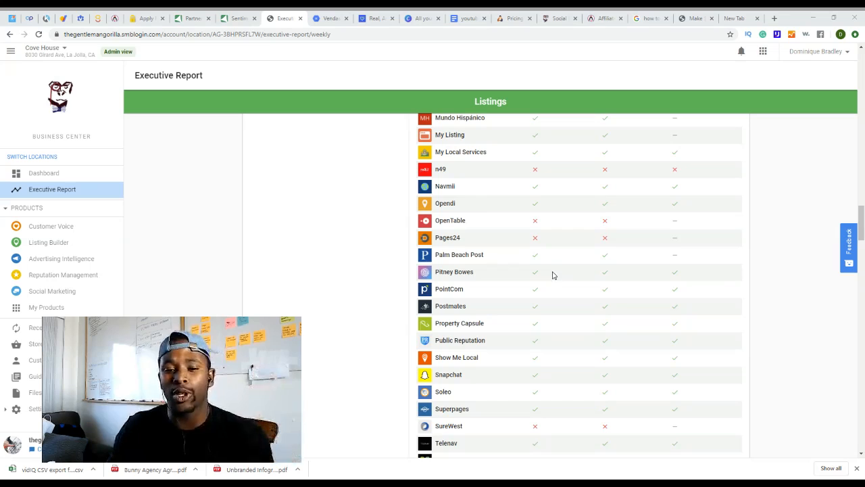